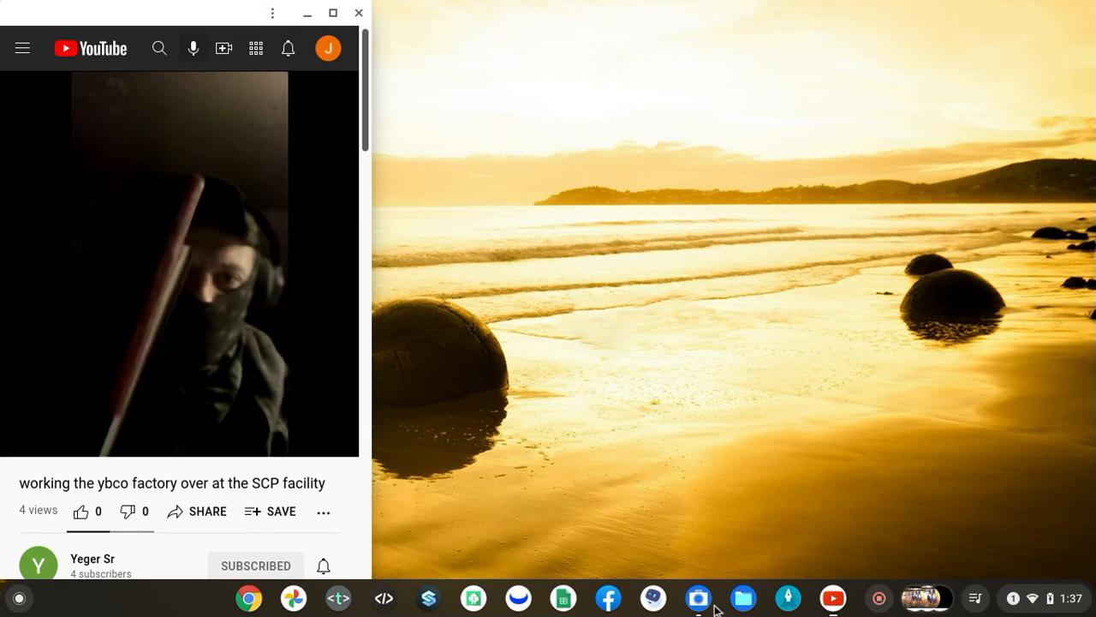
Start the 'working the ybco factory over at the SCP facility' video playing
left_click(699, 597)
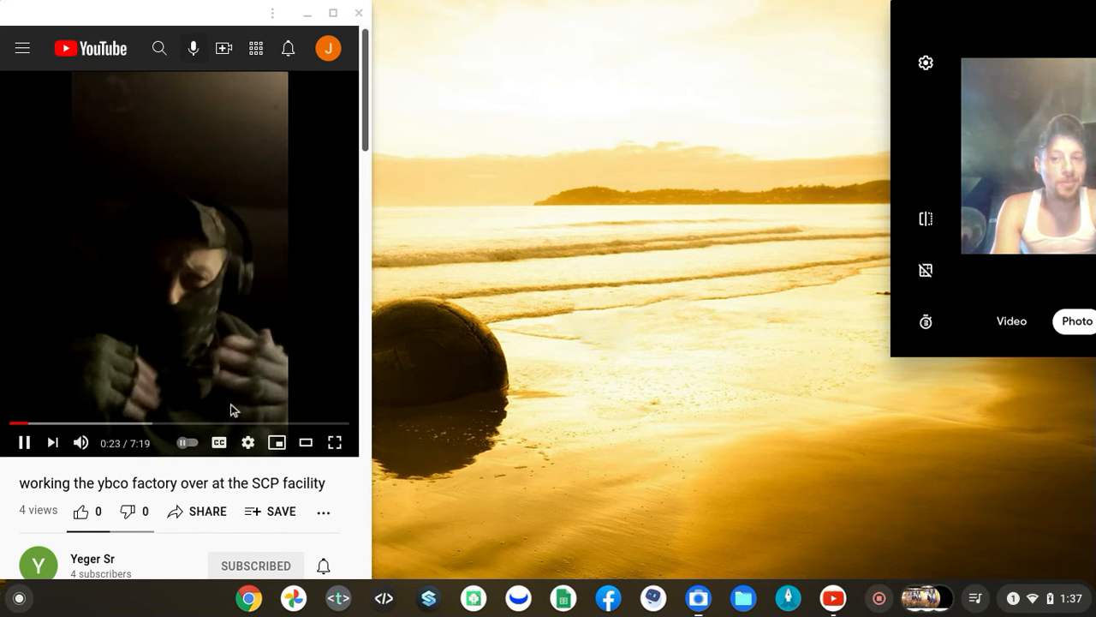
mouse_move(829, 572)
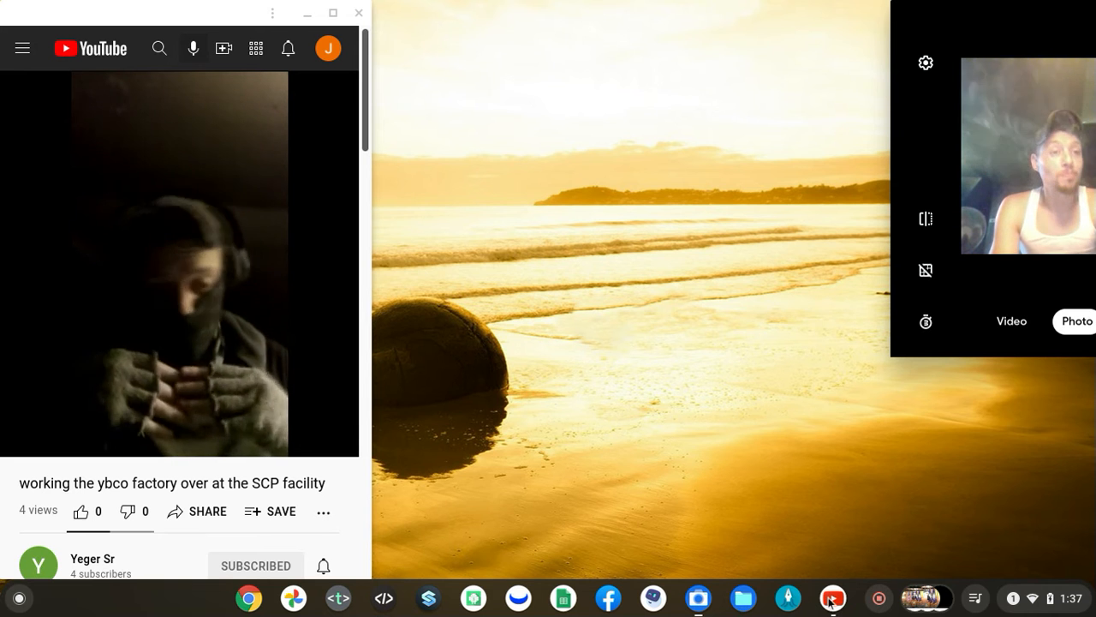
Play 'earth extrusion from sphere ZBrush' in a second YouTube window and seek nearly a minute in
left_click(833, 596)
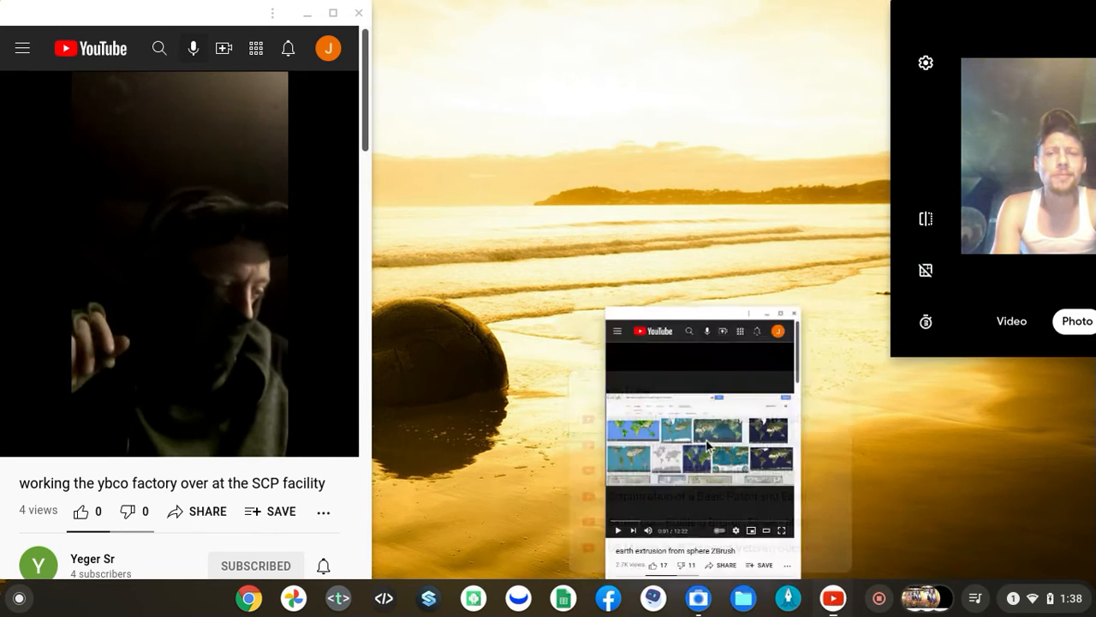
left_click(781, 312)
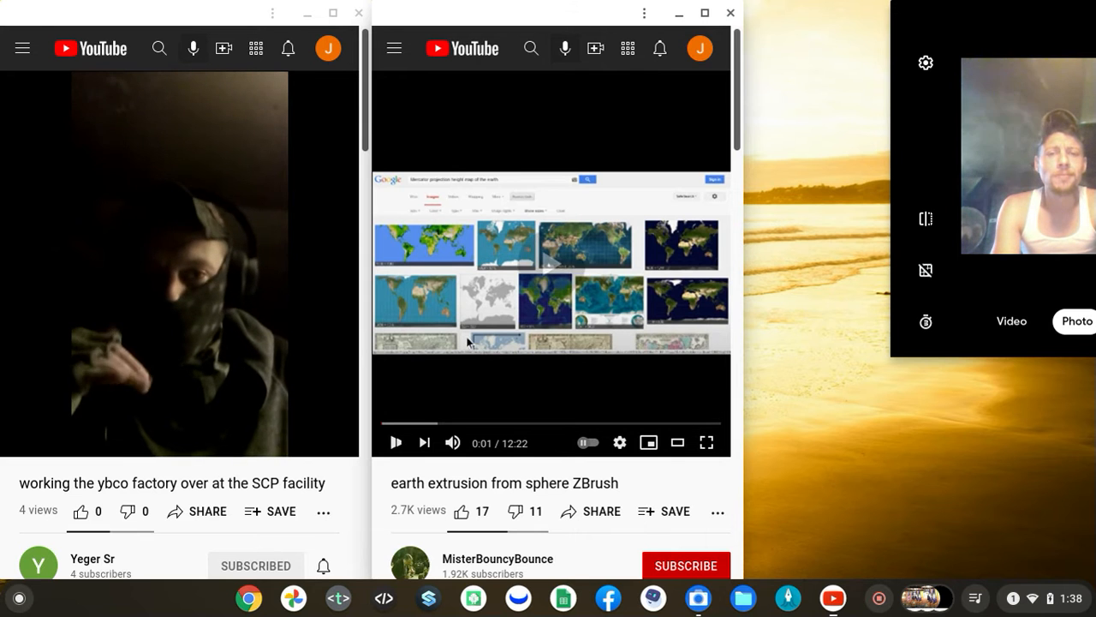
mouse_move(504, 421)
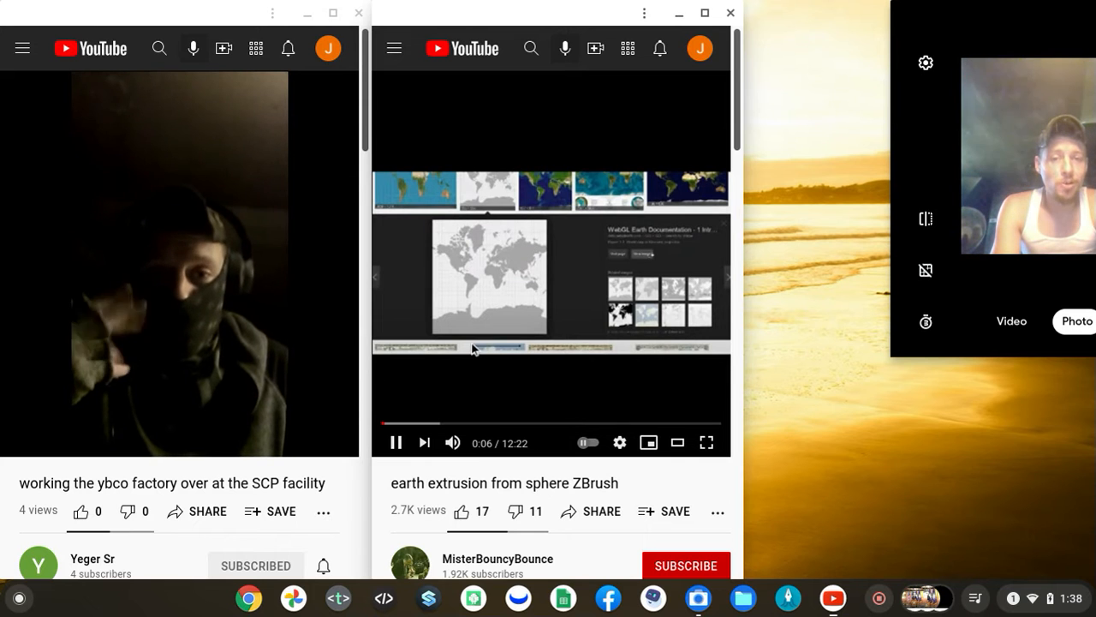
mouse_move(557, 422)
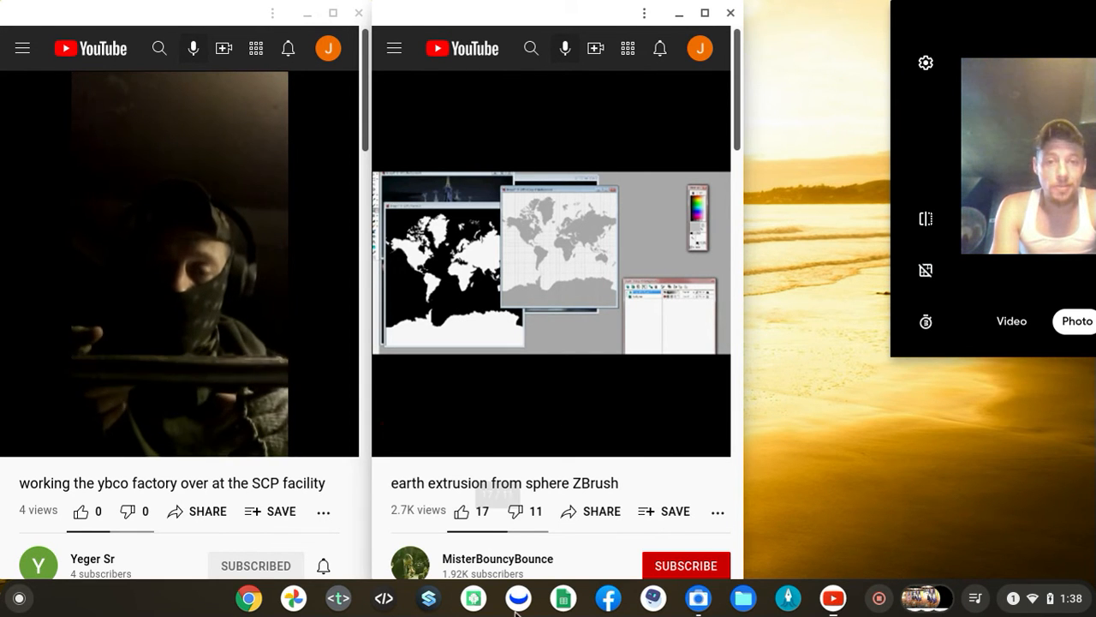
left_click(179, 257)
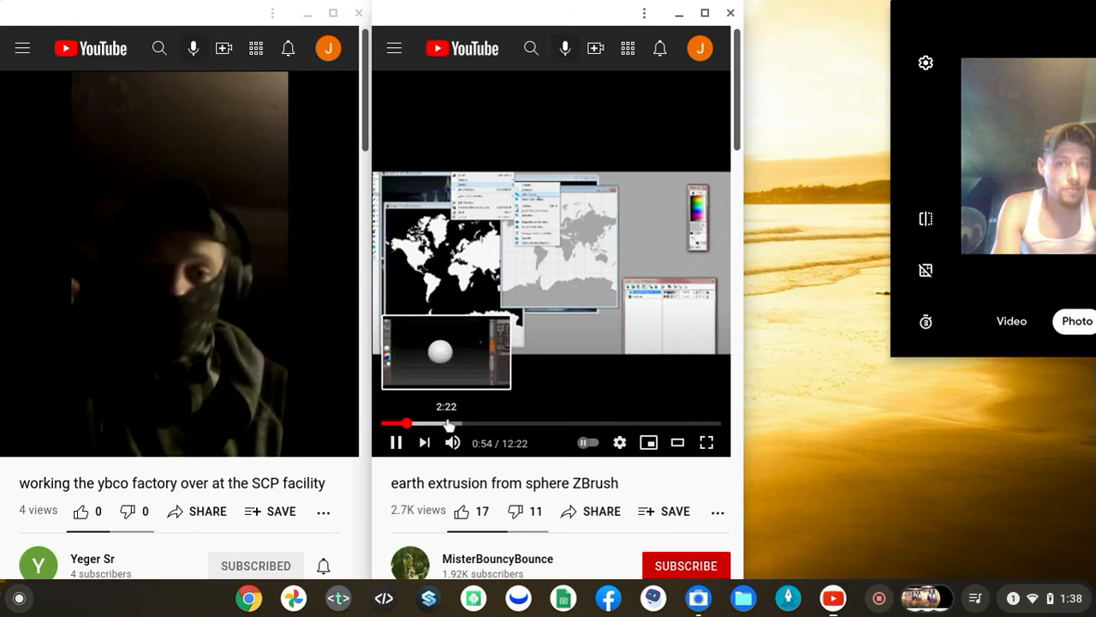
left_click(476, 421)
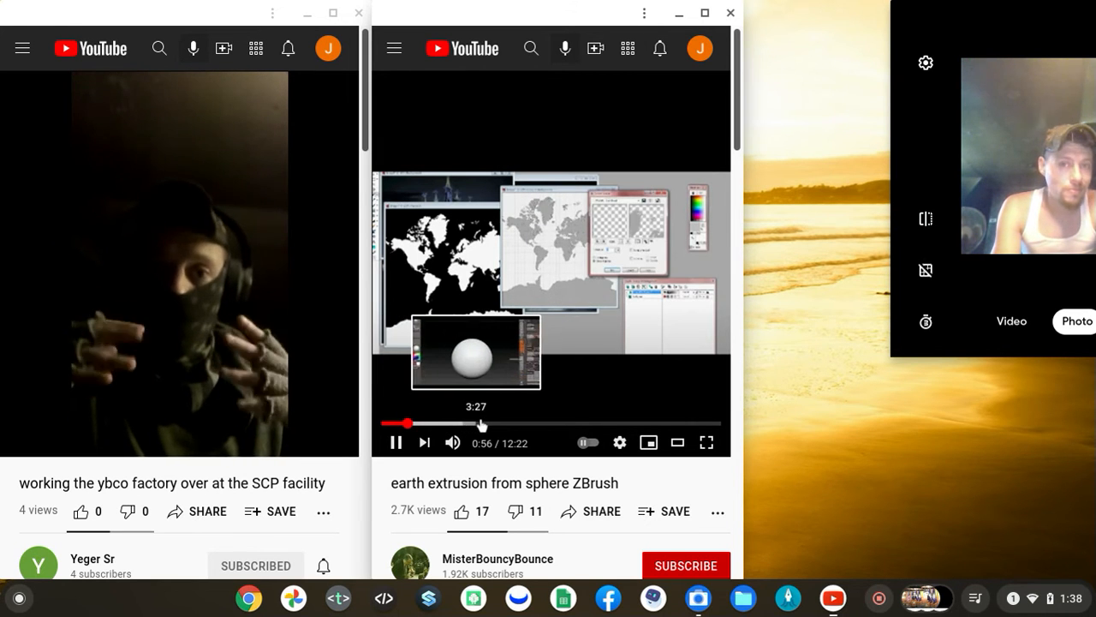
Jump further ahead in the earth extrusion video before adding the kitbash window
left_click(481, 422)
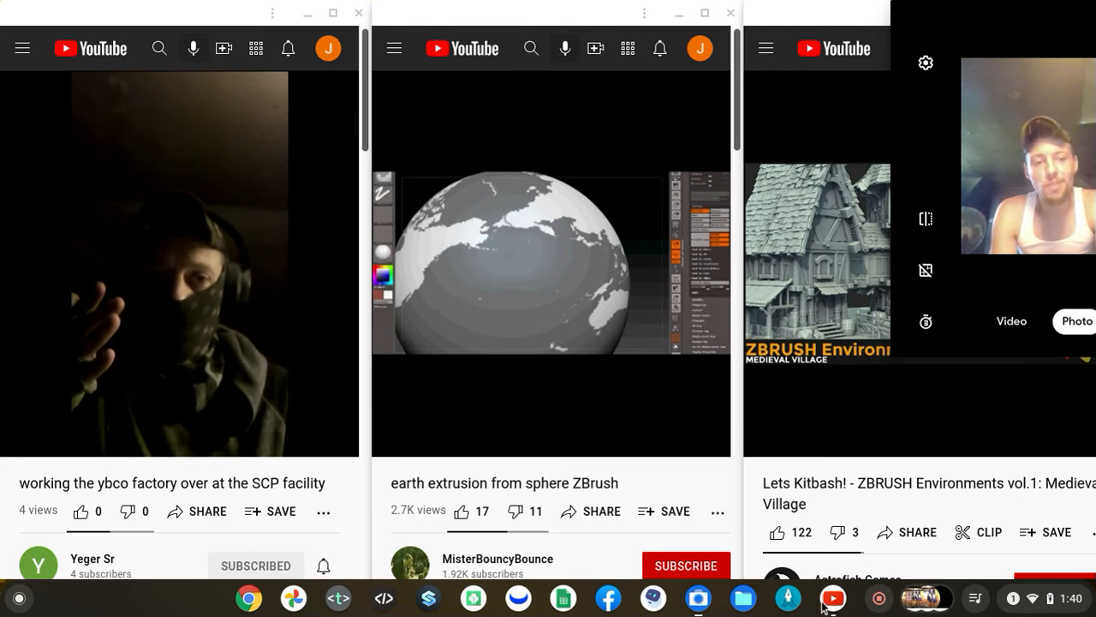
Switch the left window to 'Organization of a Basic Patrol and Establishing a Patrol Base' via the shelf icon
right_click(833, 596)
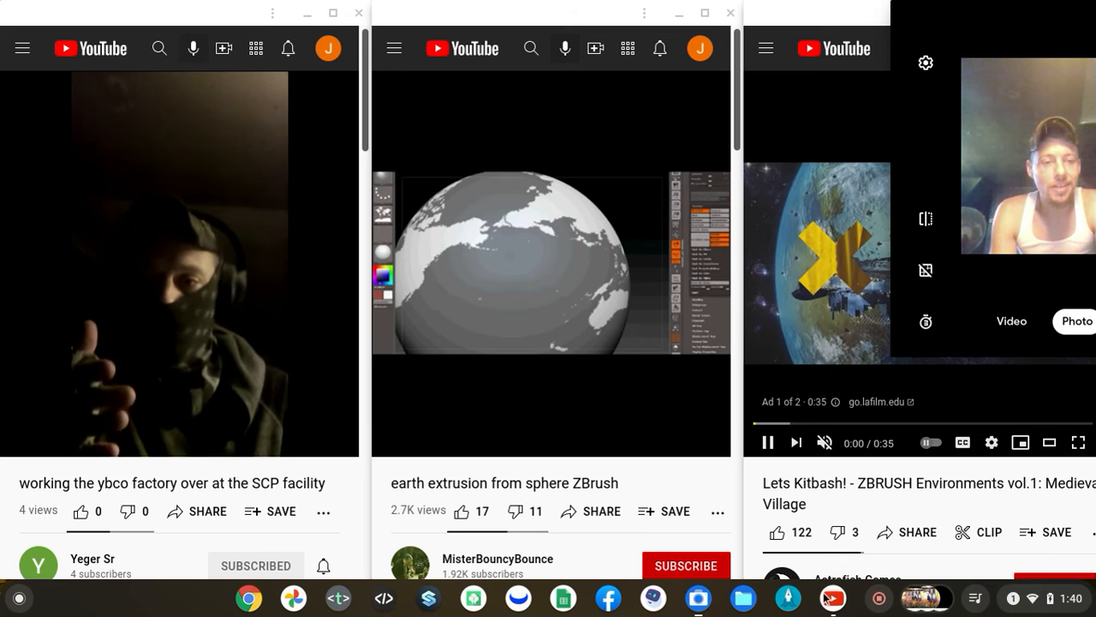
left_click(833, 596)
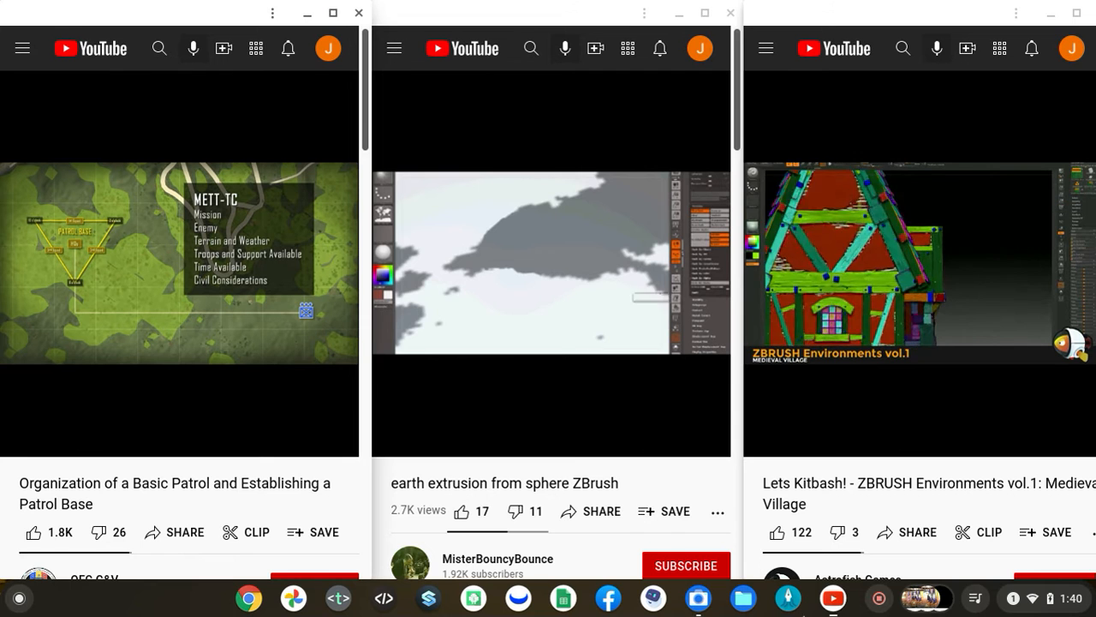
Play 'SimAirport: Building Bristol : Finale' in the middle window with the volume raised
right_click(833, 596)
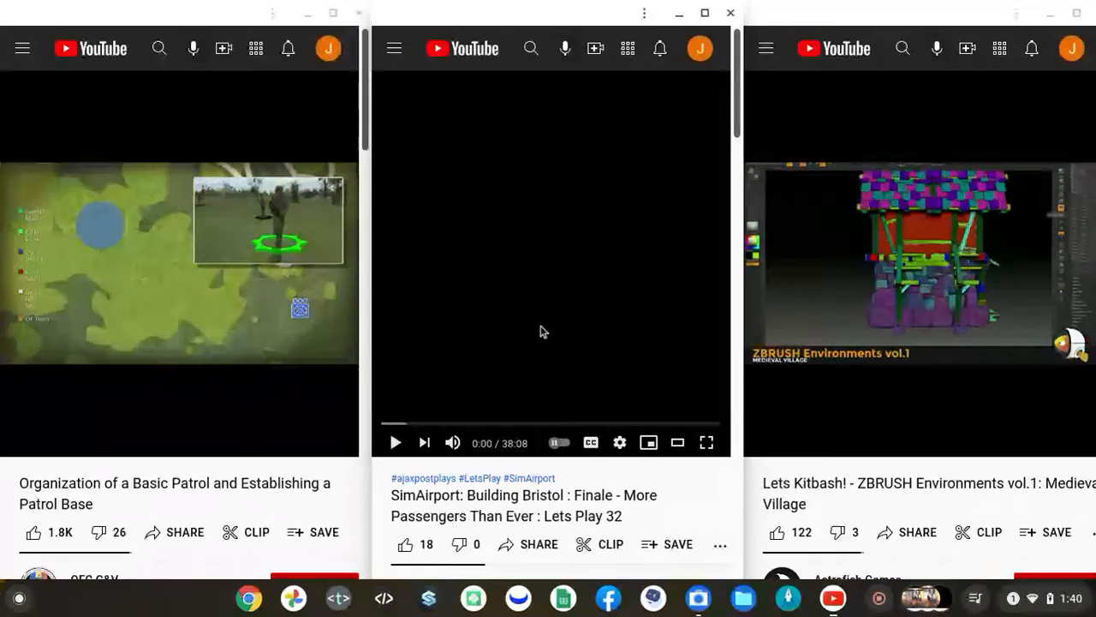
left_click(394, 442)
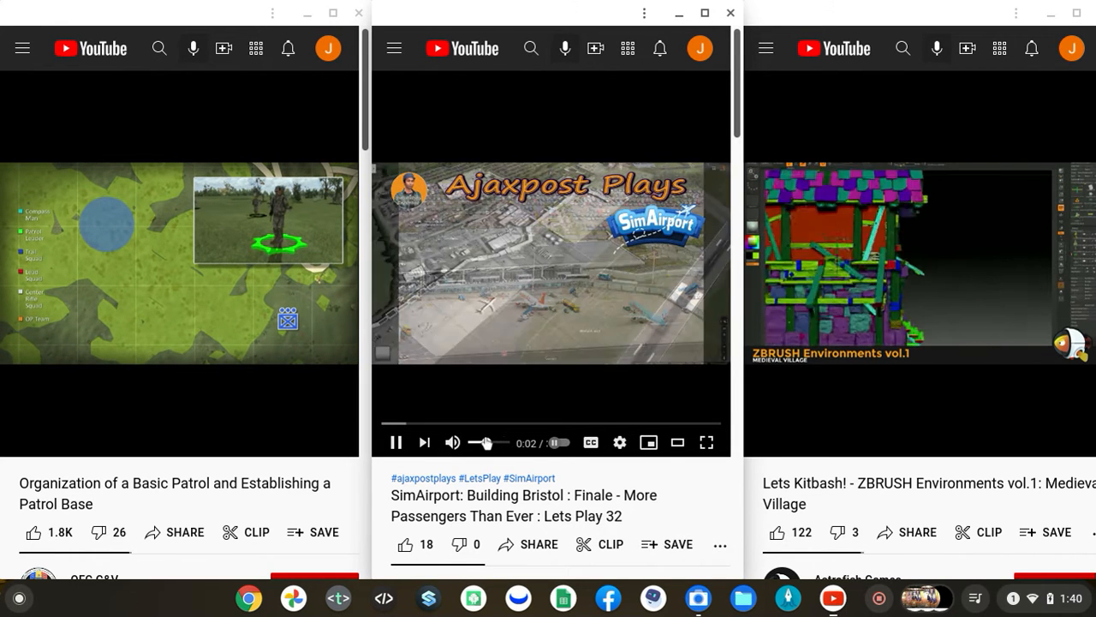
mouse_move(453, 442)
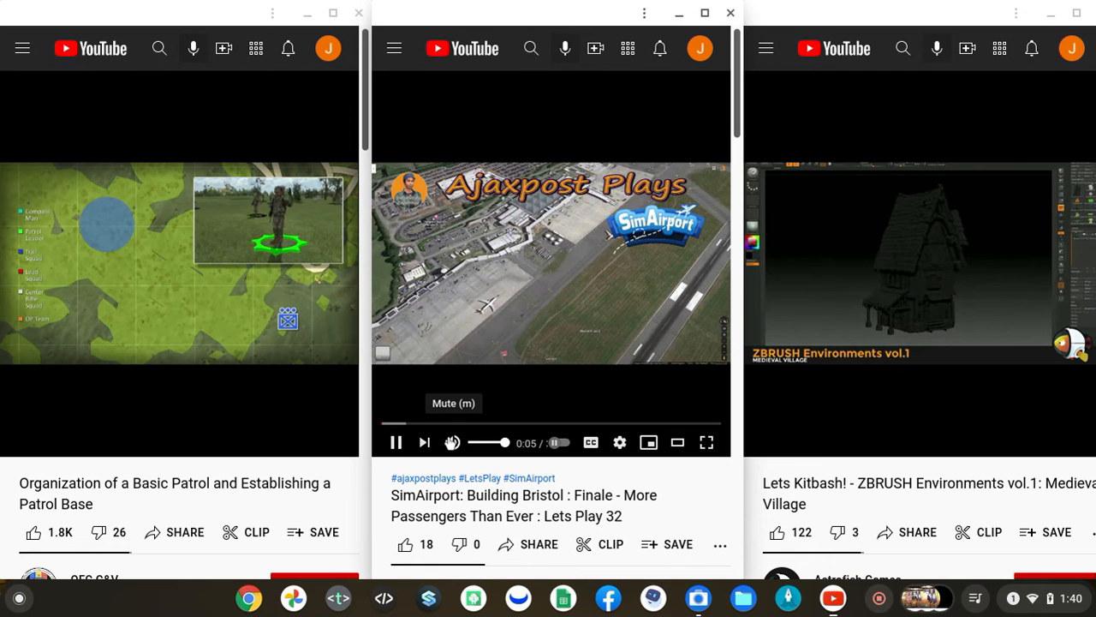
left_click(452, 442)
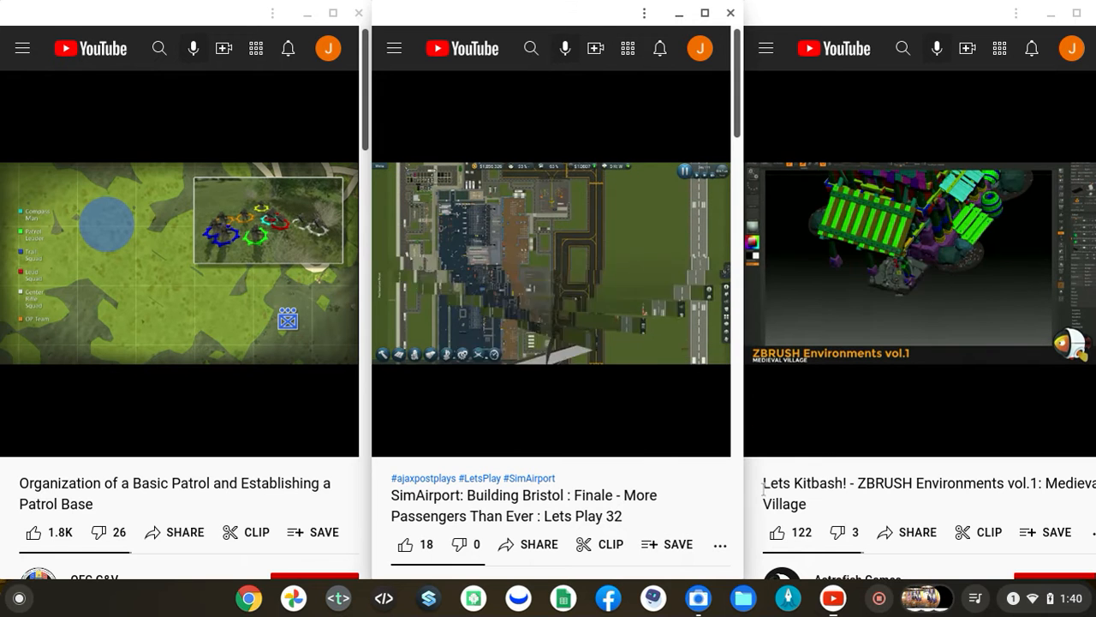
left_click(833, 596)
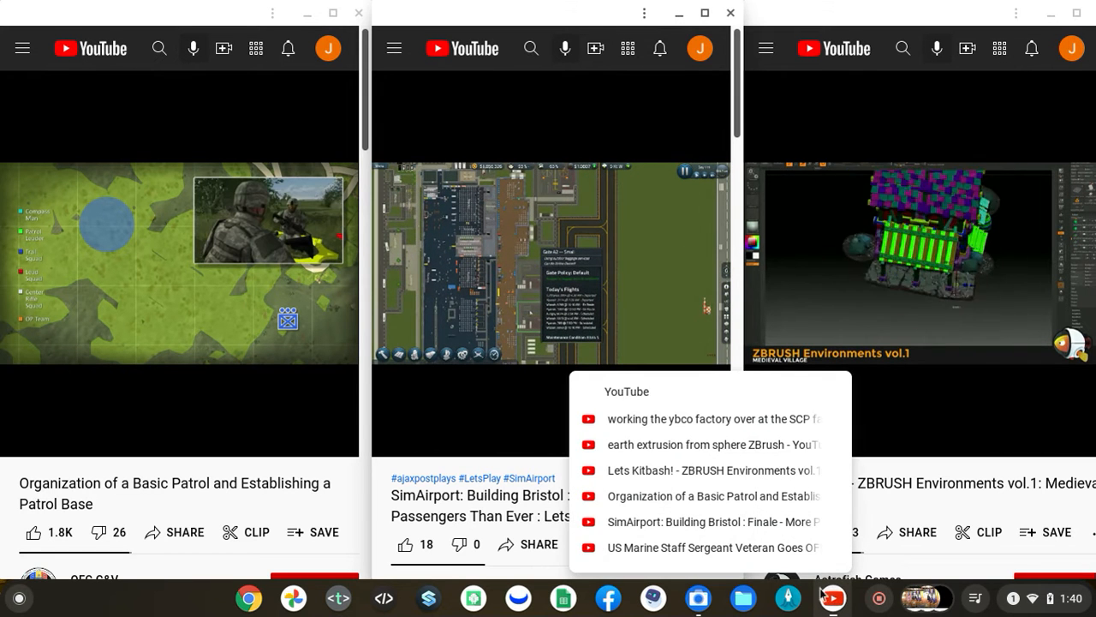
Play the US Marine Staff Sergeant airport breakdown video in the right window and open the Camera
left_click(714, 548)
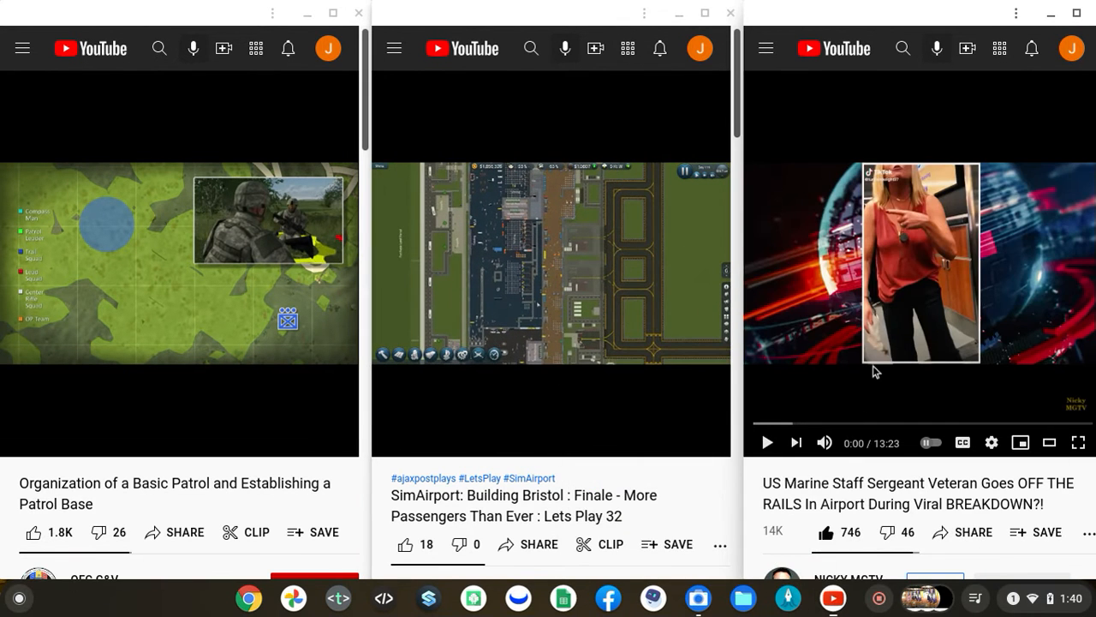
left_click(768, 442)
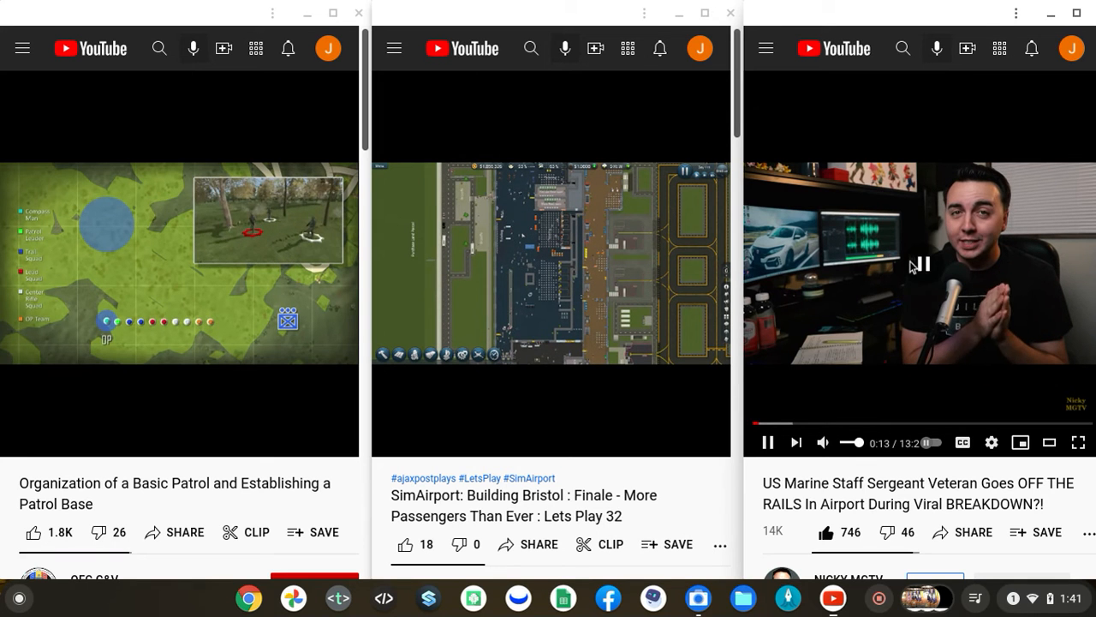
left_click(768, 442)
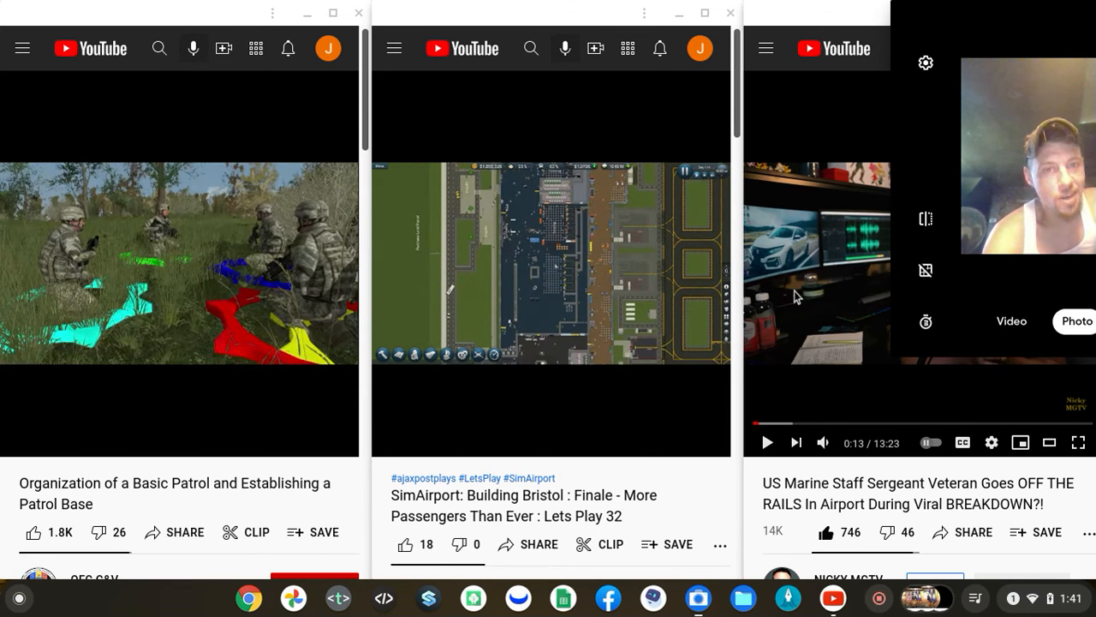
Close the Camera so the right window loads a fresh youtube.com page
left_click(566, 266)
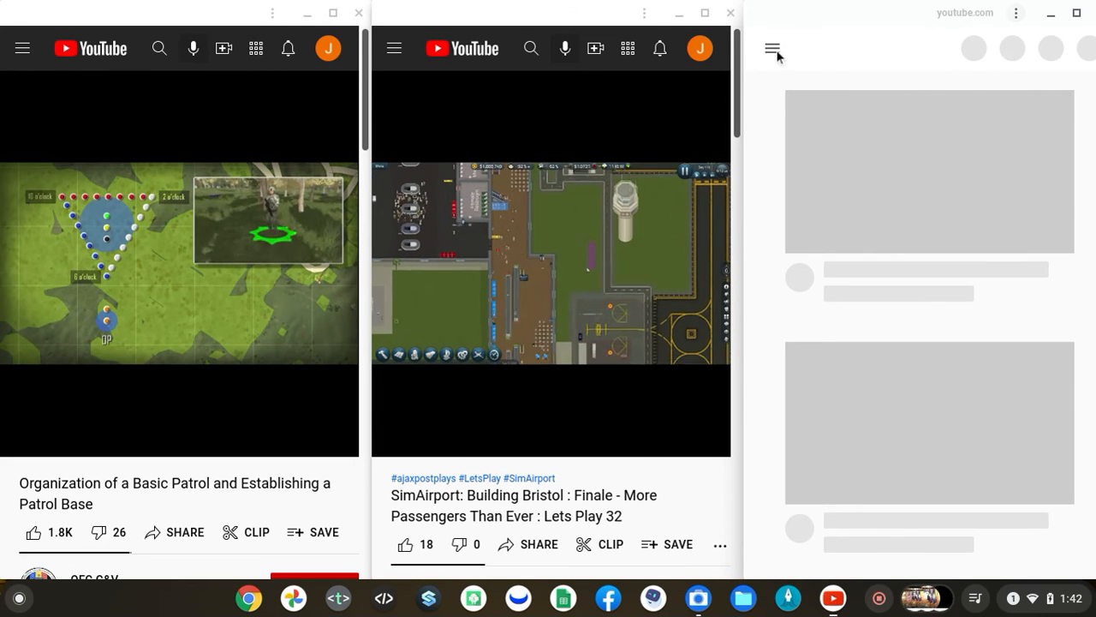
Resume Ben Eater's 'Designing a 7-segment hex decoder' from the watch history list
left_click(771, 48)
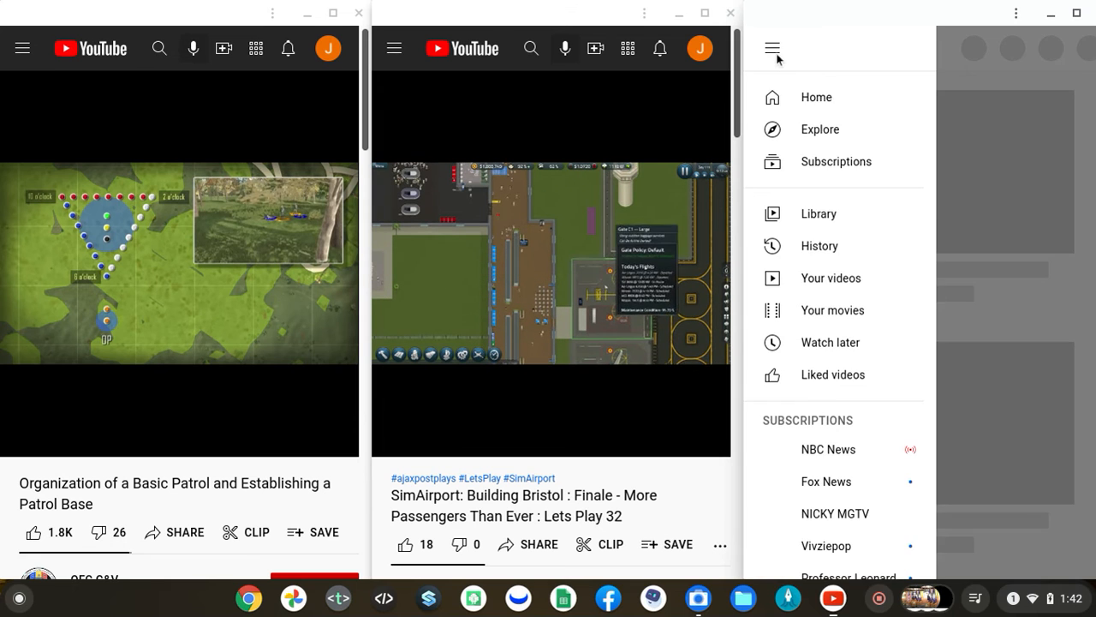
left_click(773, 48)
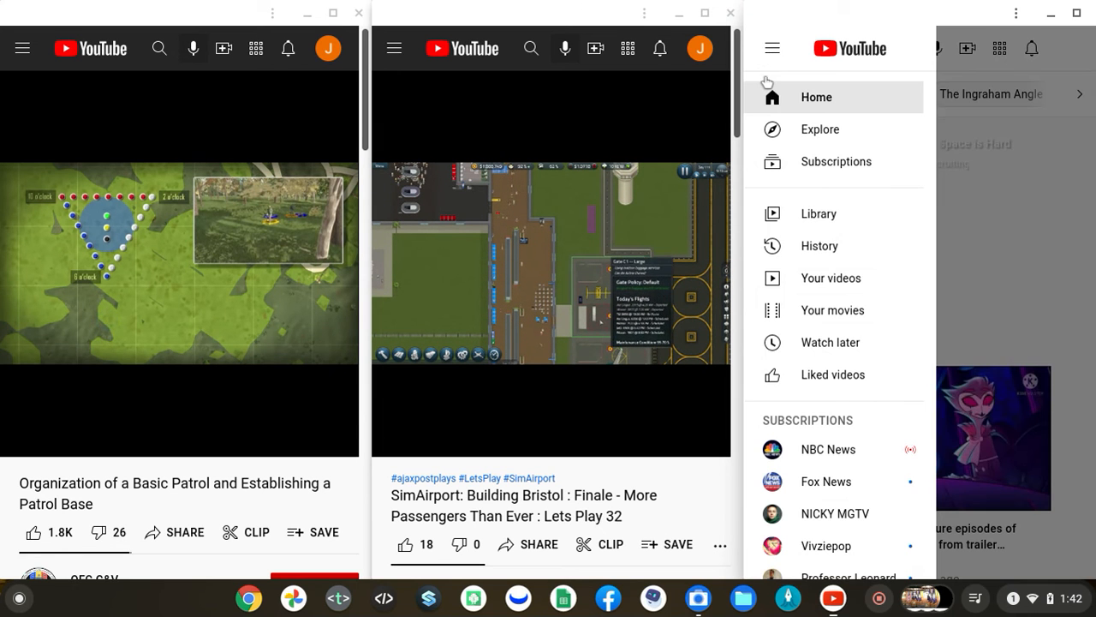
mouse_move(788, 247)
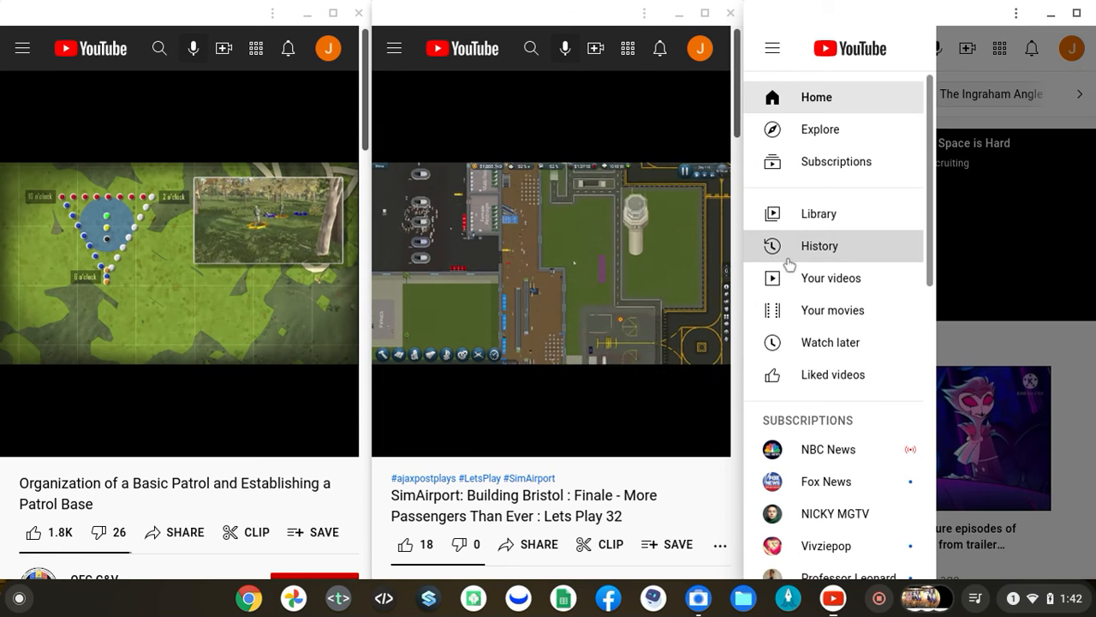
left_click(818, 246)
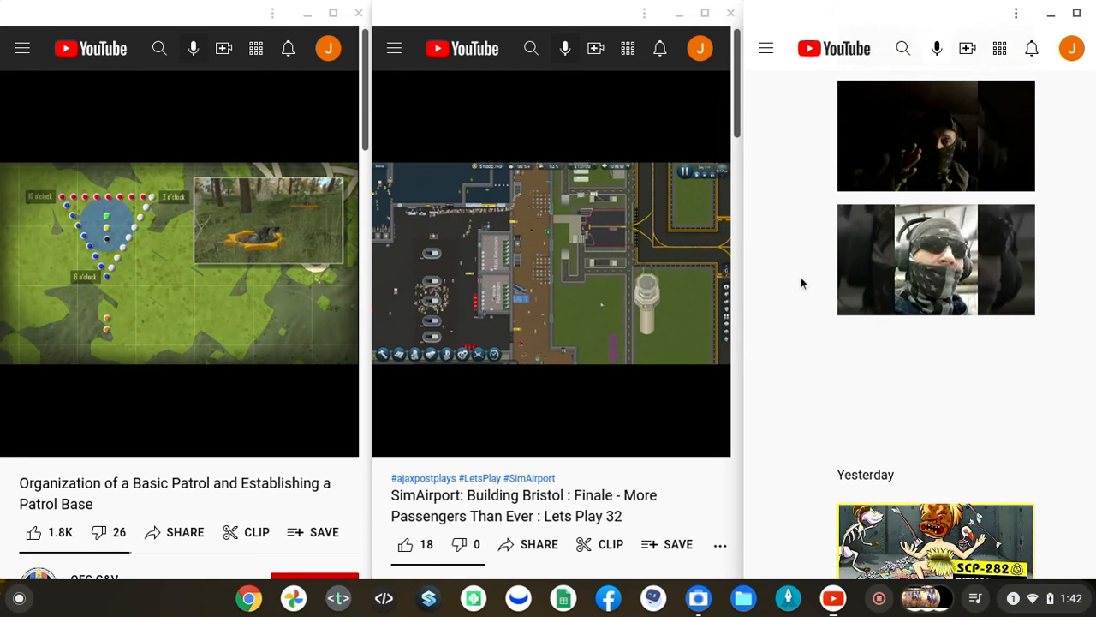
scroll("down", 3)
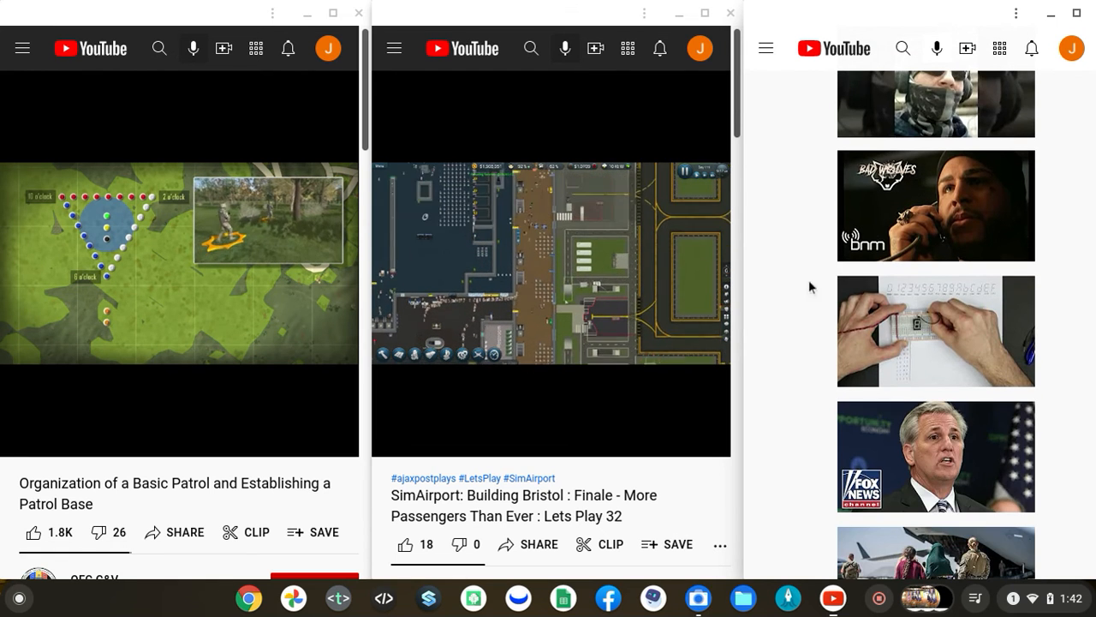
left_click(935, 329)
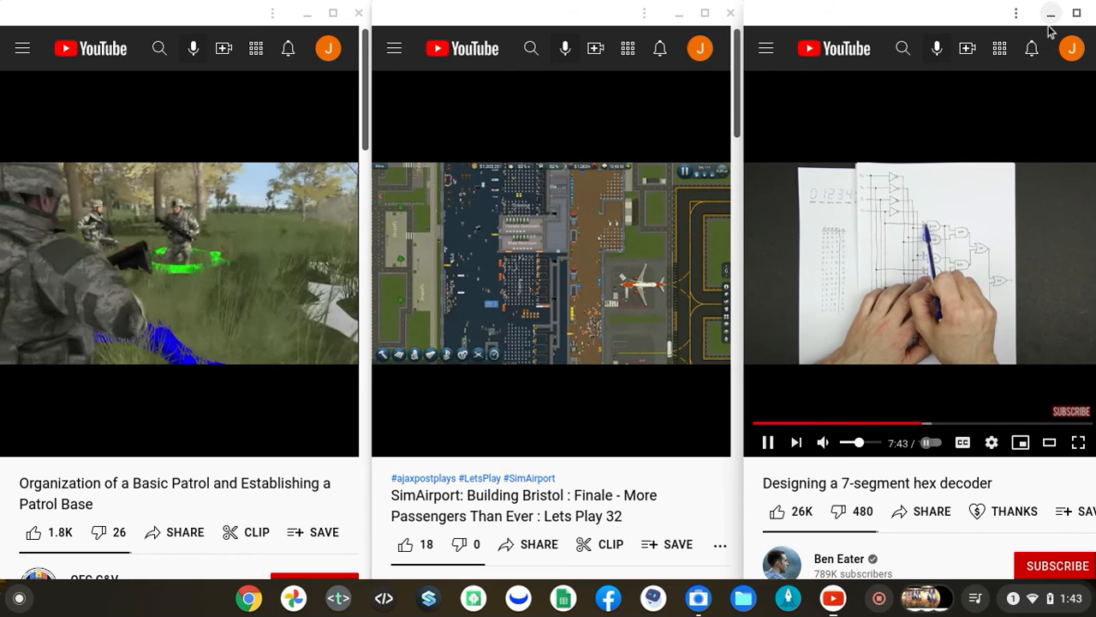
Go back to the US Marine Staff Sergeant airport breakdown video in the right window
left_click(767, 442)
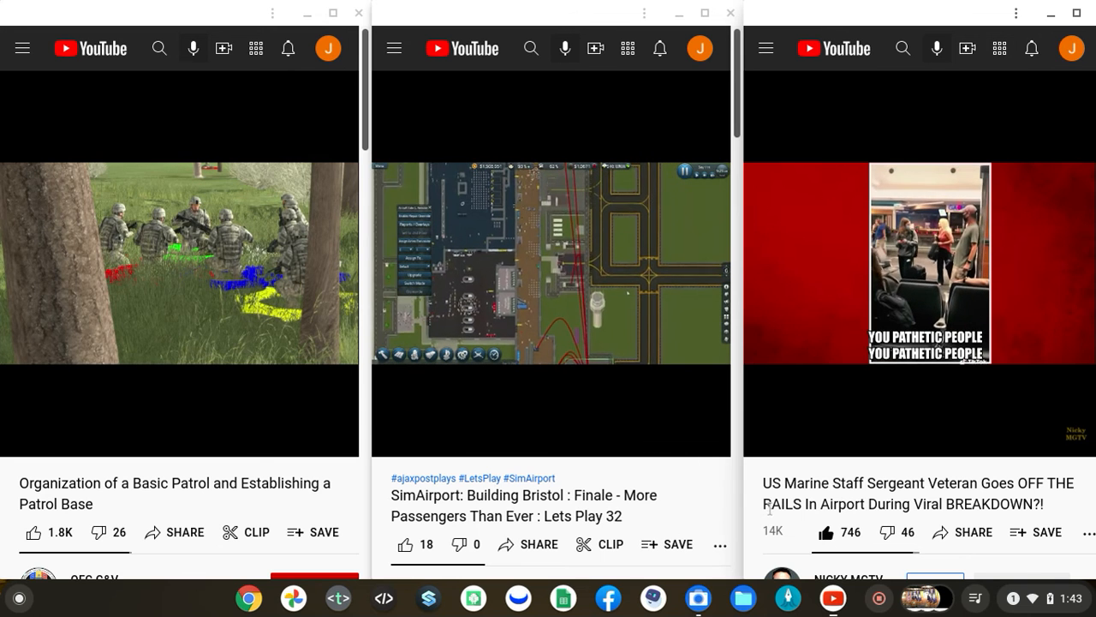
Resume the Marine airport video and seek to about 7:37, where an ad begins
left_click(919, 264)
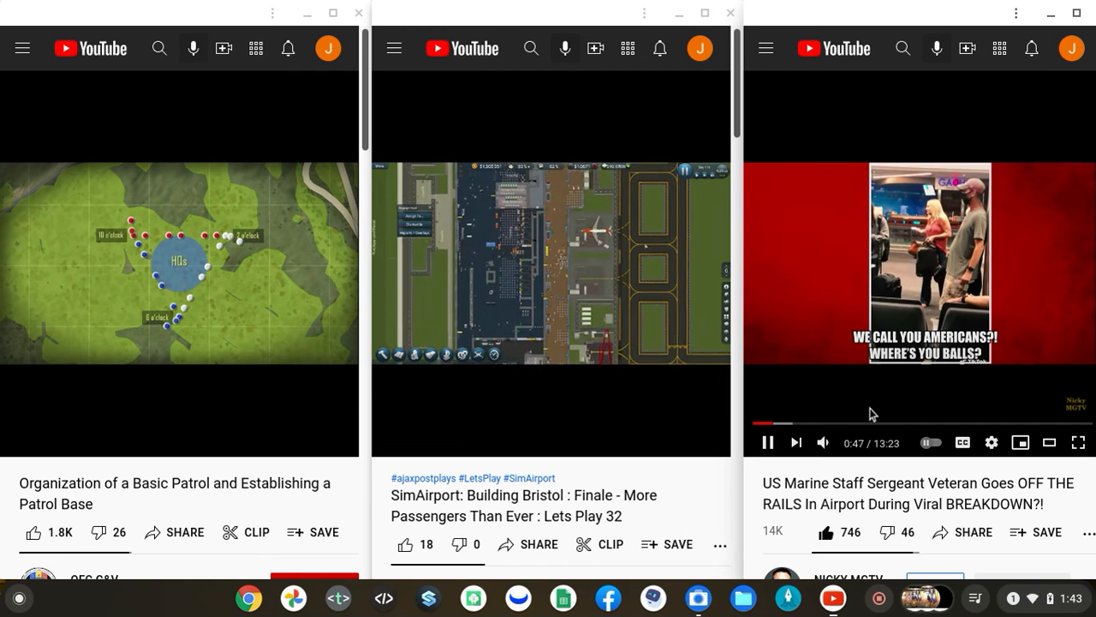
mouse_move(957, 422)
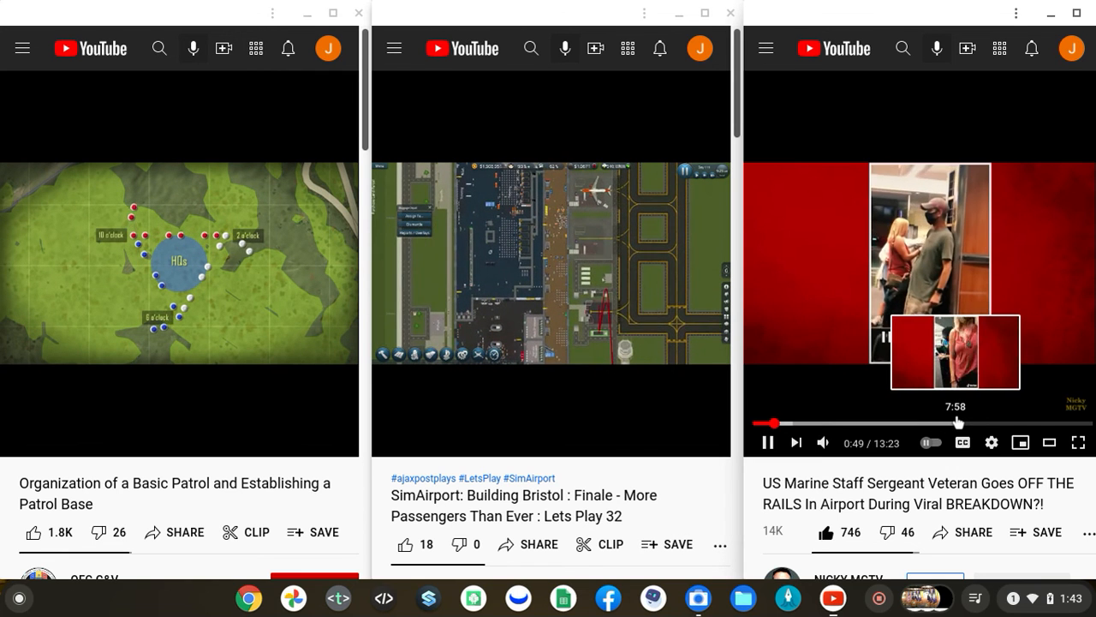
left_click(942, 422)
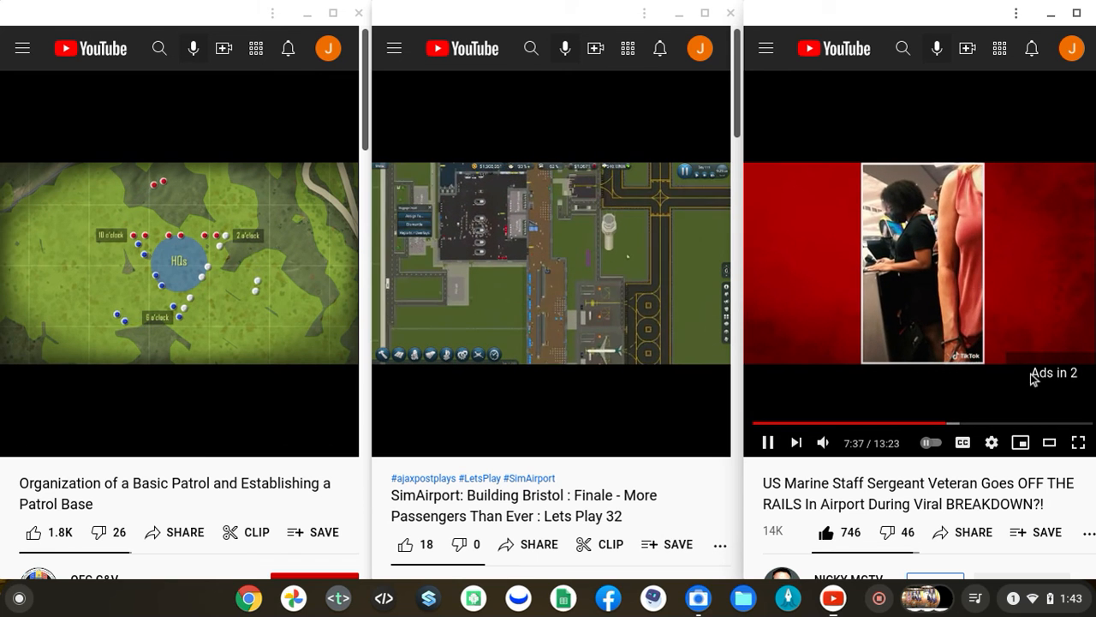
left_click(929, 442)
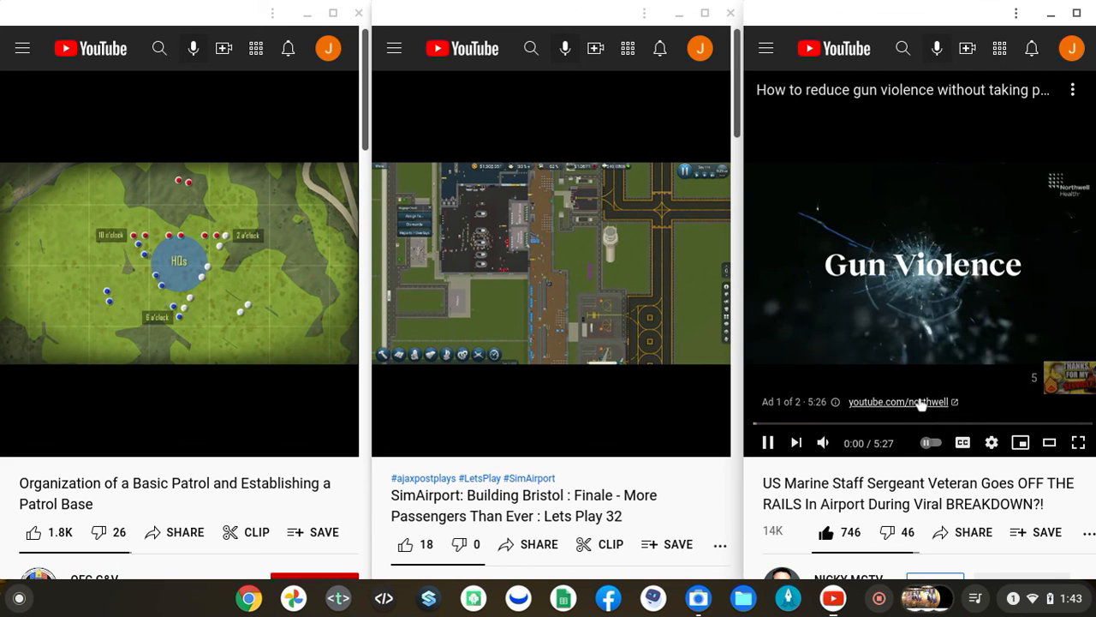
mouse_move(910, 387)
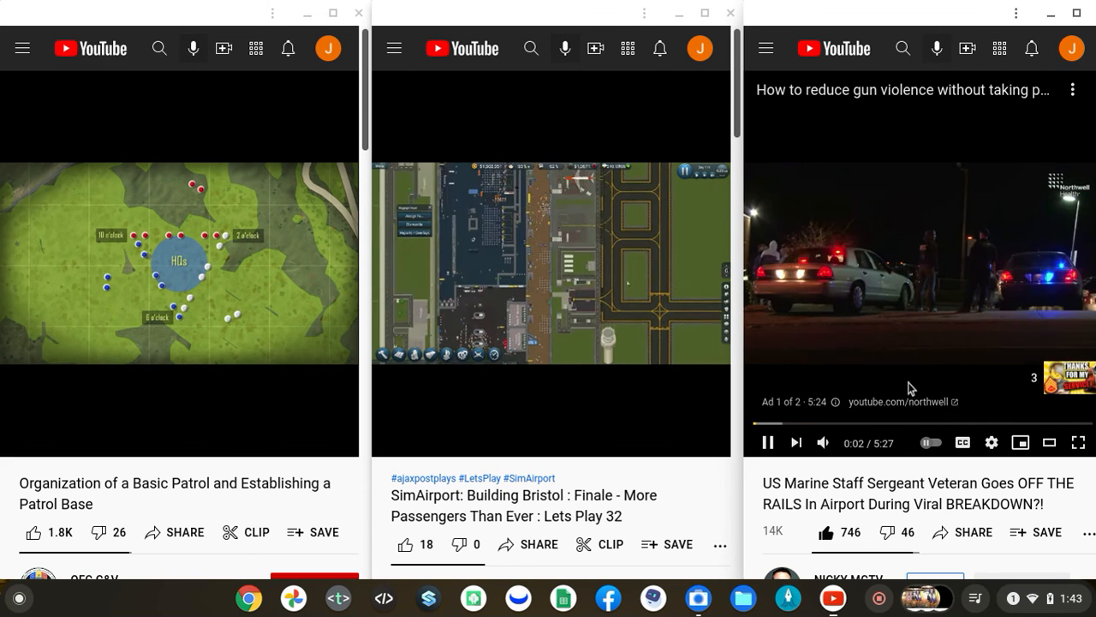